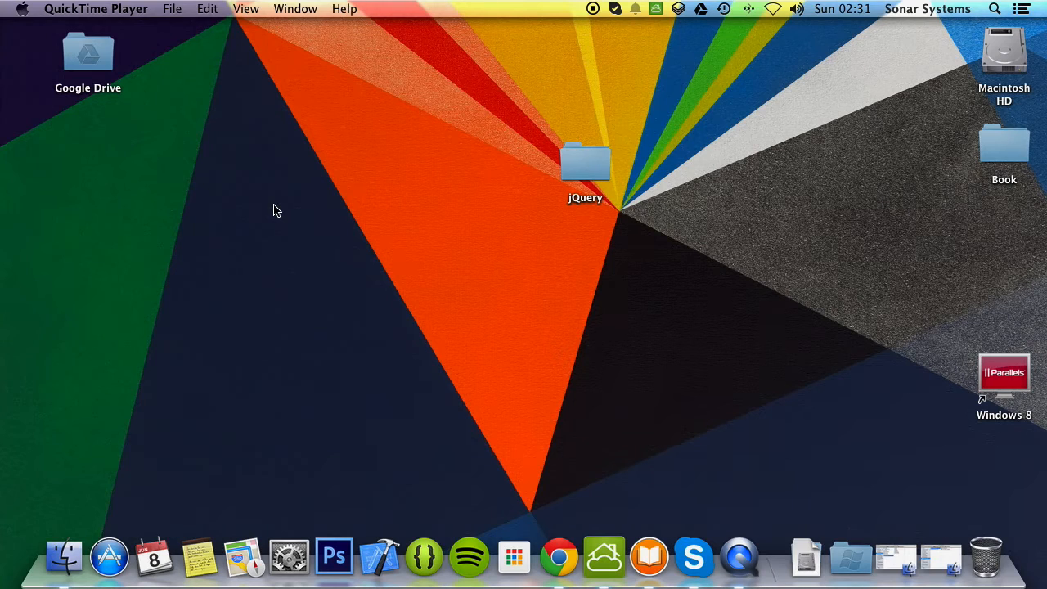
pyautogui.moveTo(689, 297)
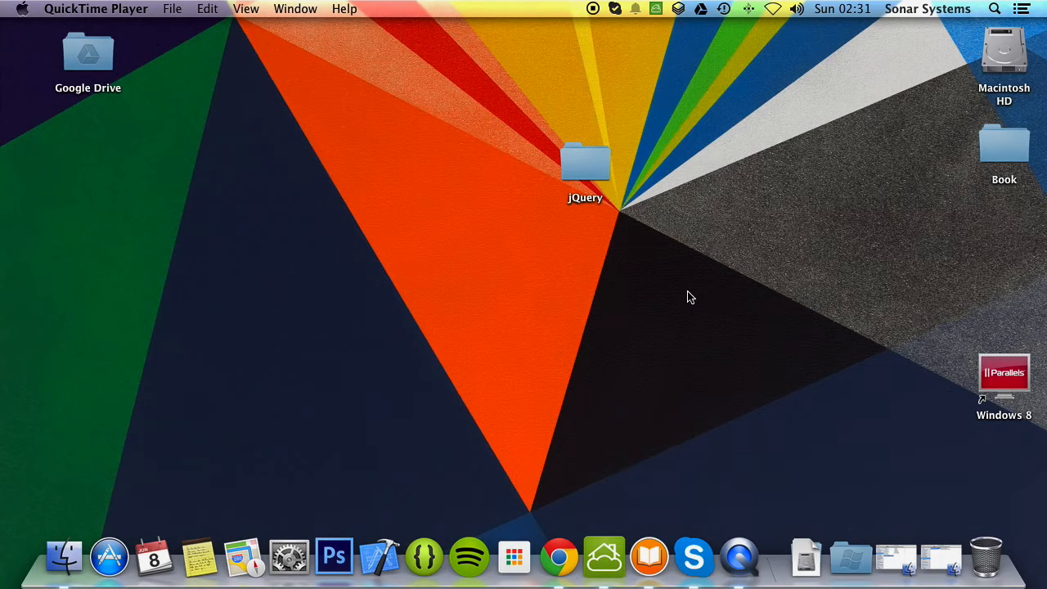
pyautogui.moveTo(663, 257)
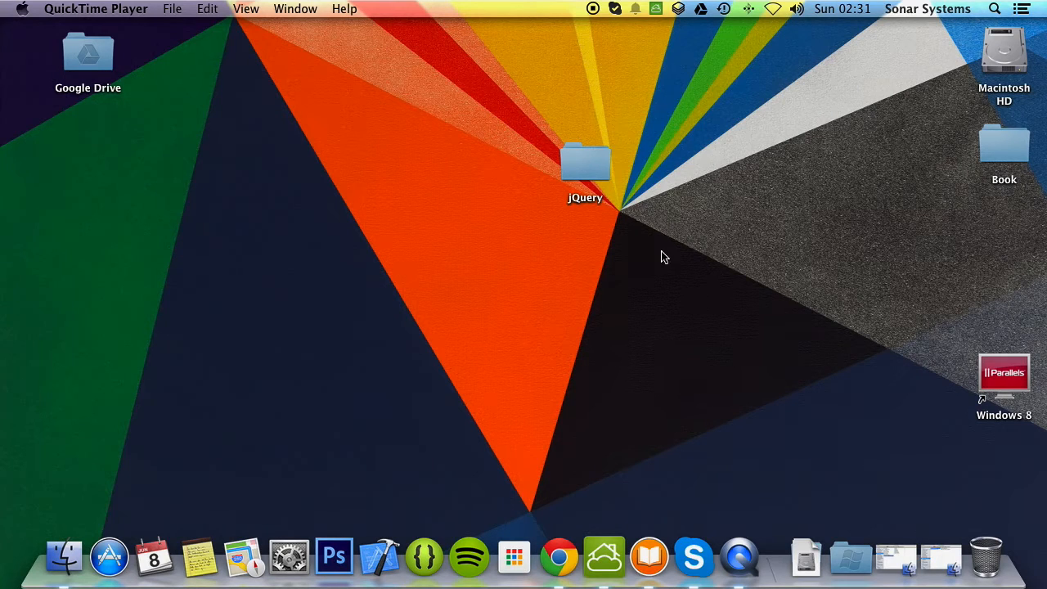
pyautogui.moveTo(624, 256)
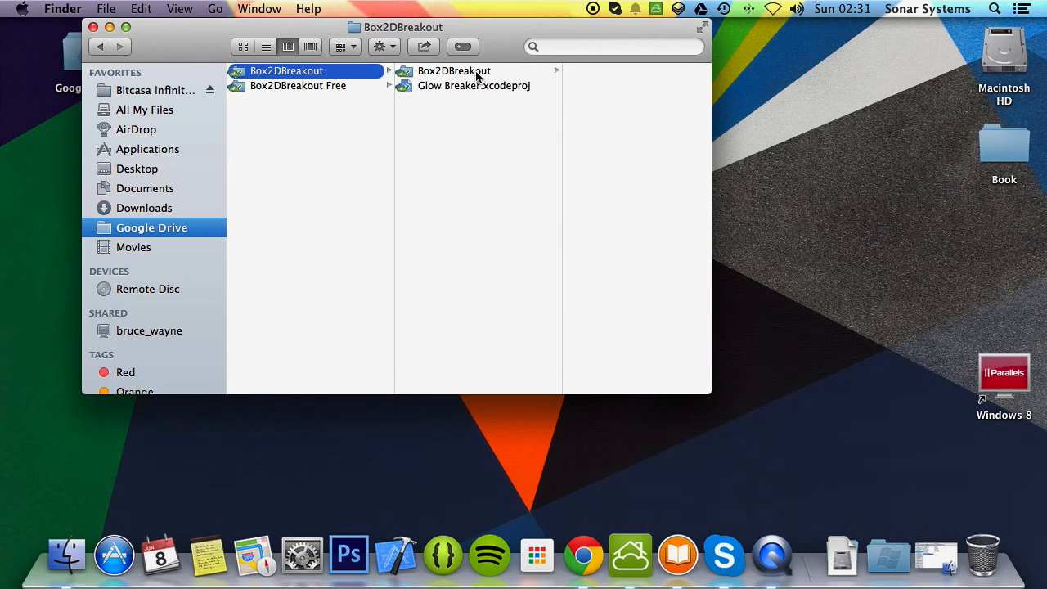
# List the inner Box2DBreakout folder's old image files and preview Ball-ipad.png.
pyautogui.click(453, 70)
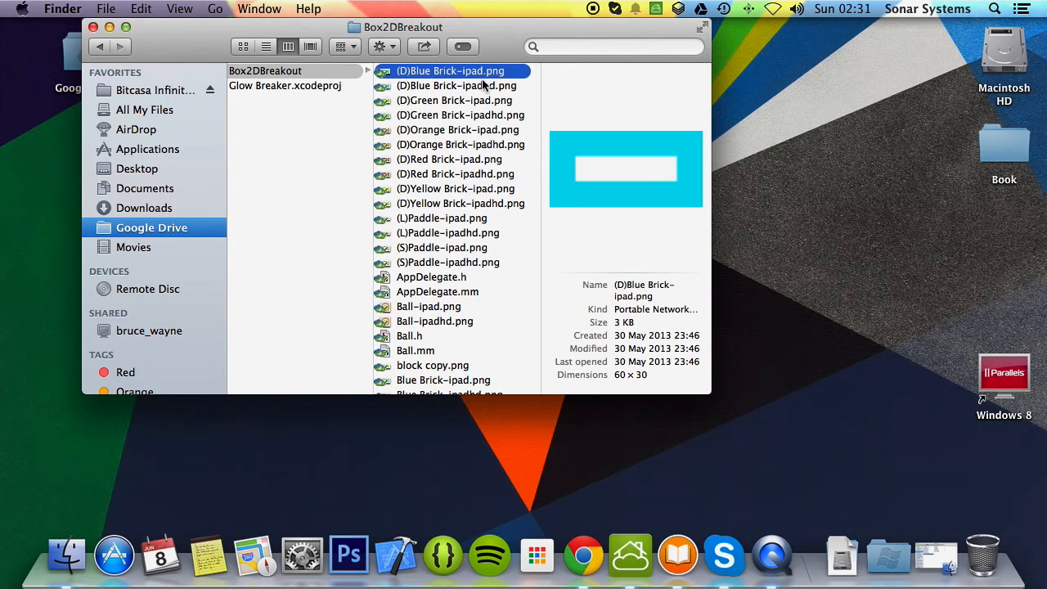
pyautogui.moveTo(433, 189)
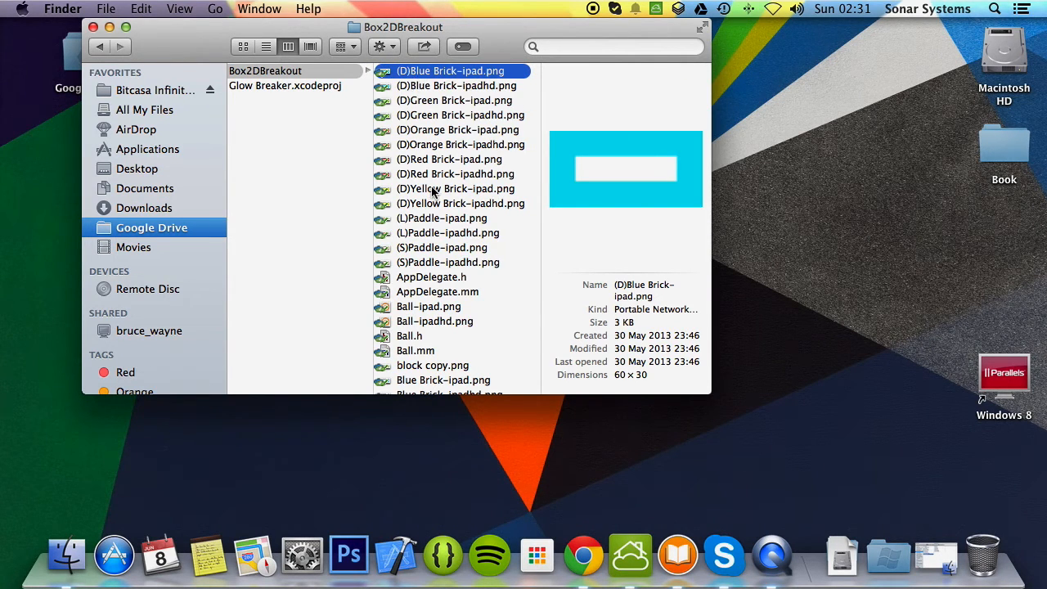
pyautogui.scroll(-3)
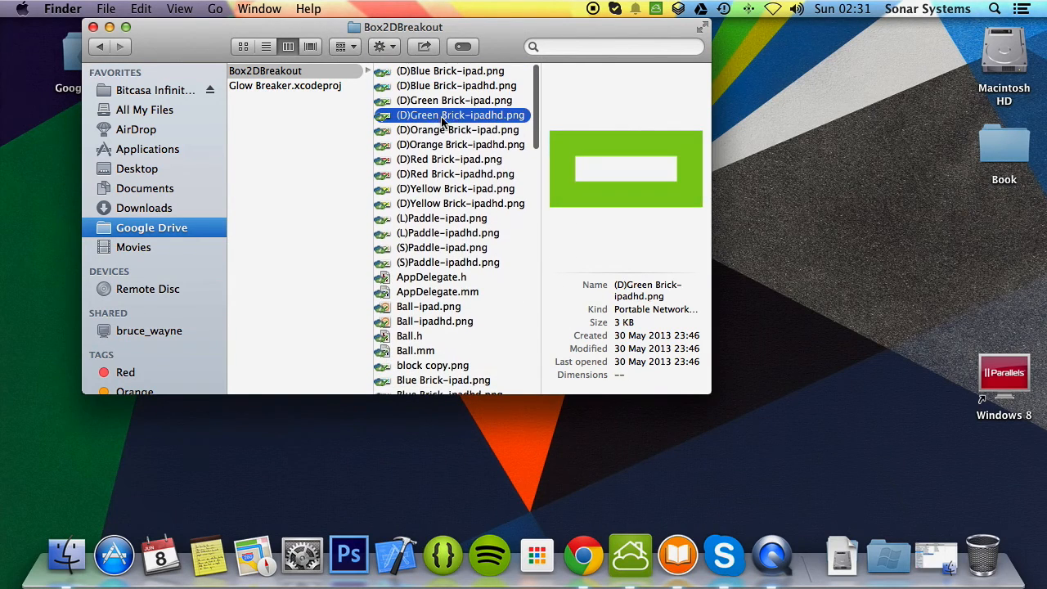
pyautogui.click(459, 144)
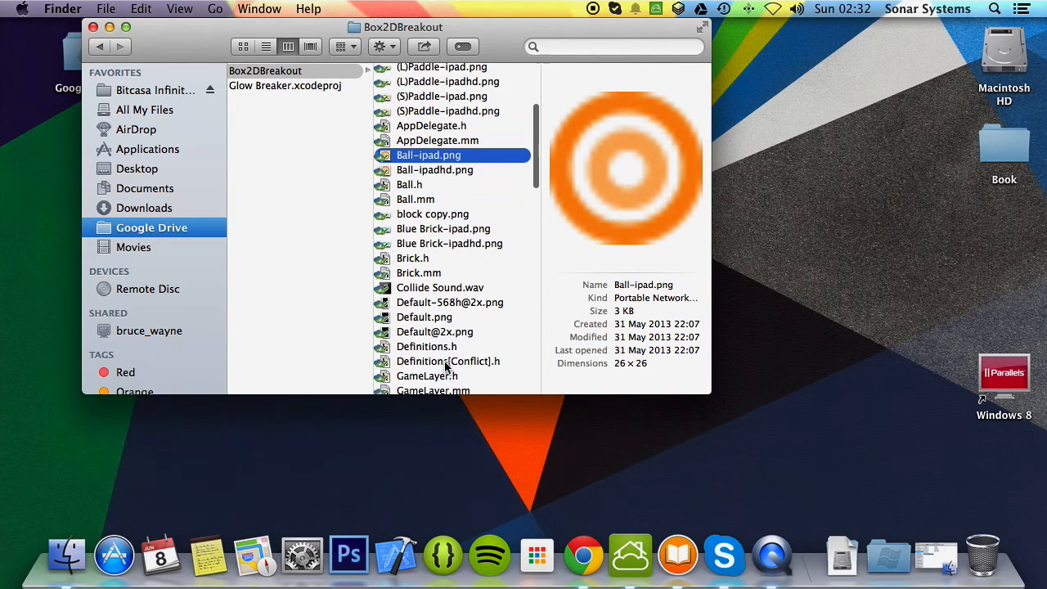
# Open the Front page folder inside Main Menu Layer.
pyautogui.scroll(-3)
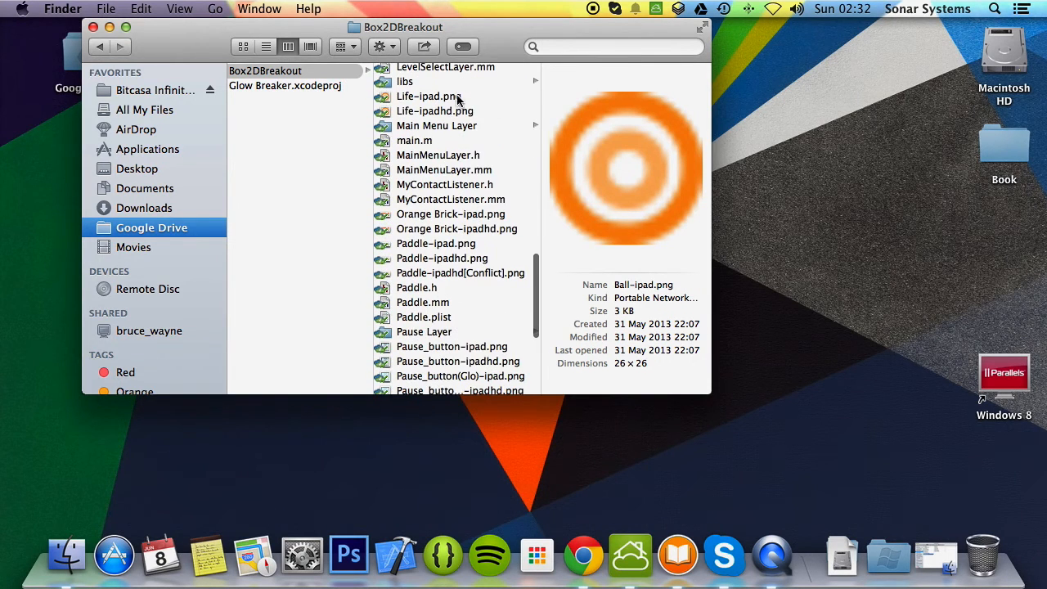
pyautogui.click(435, 125)
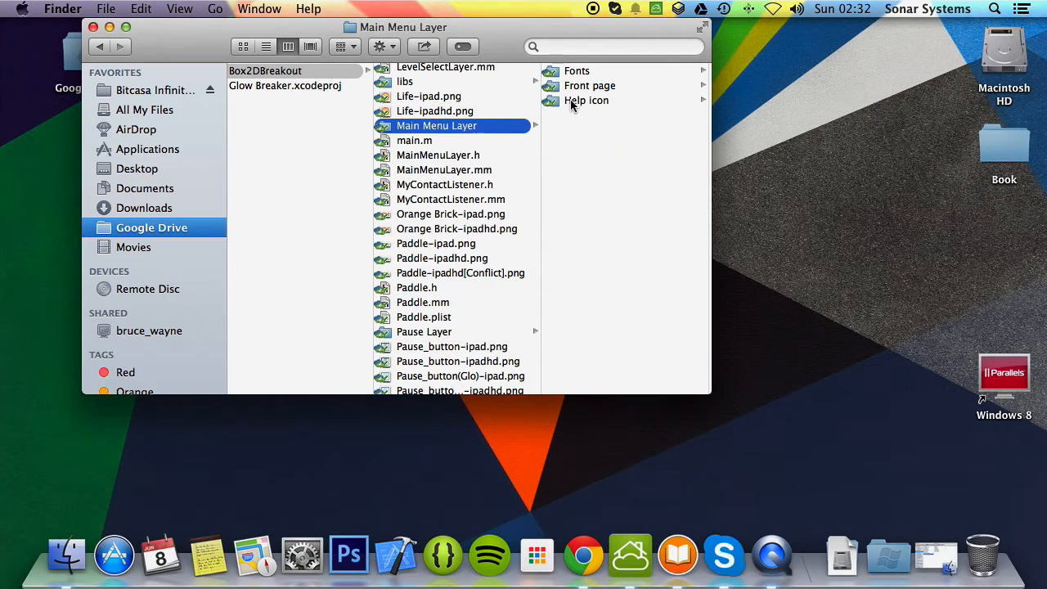
pyautogui.moveTo(586, 90)
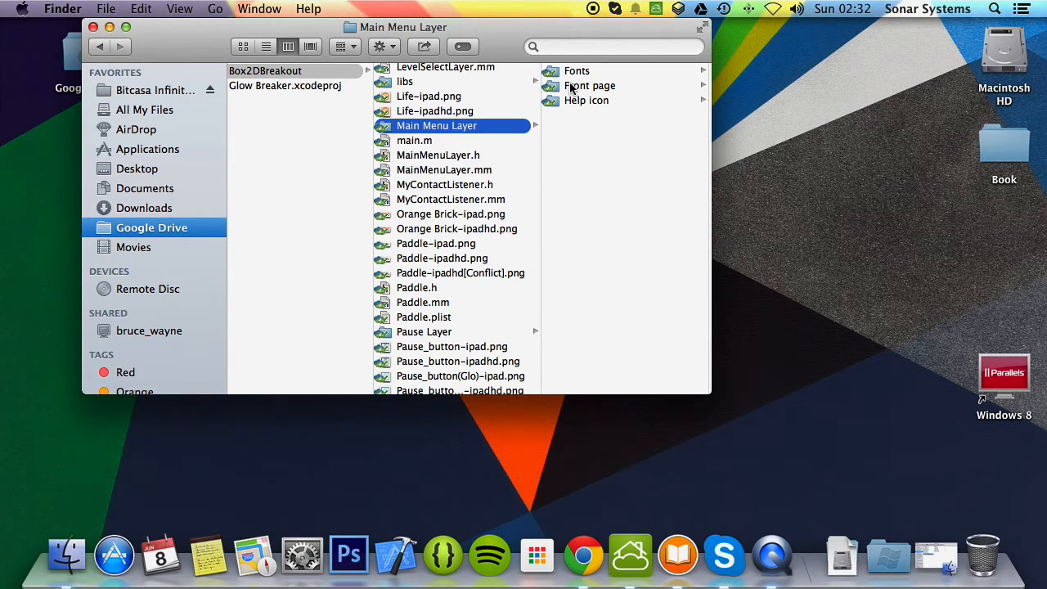
pyautogui.click(589, 85)
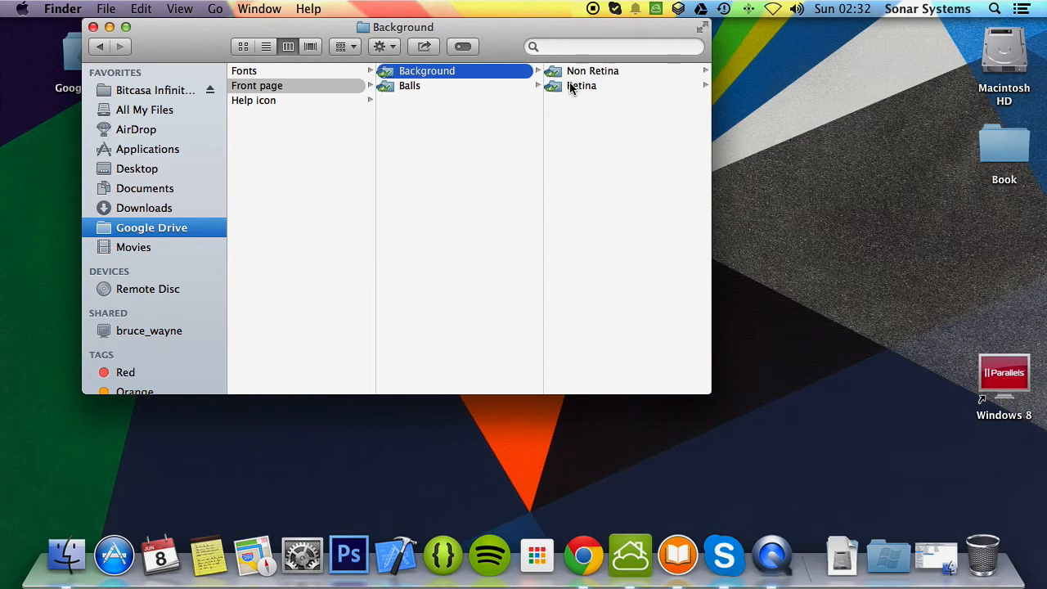
# Preview Circuit Design-ipad.png in Non Retina backgrounds, then open the Retina folder.
pyautogui.click(592, 70)
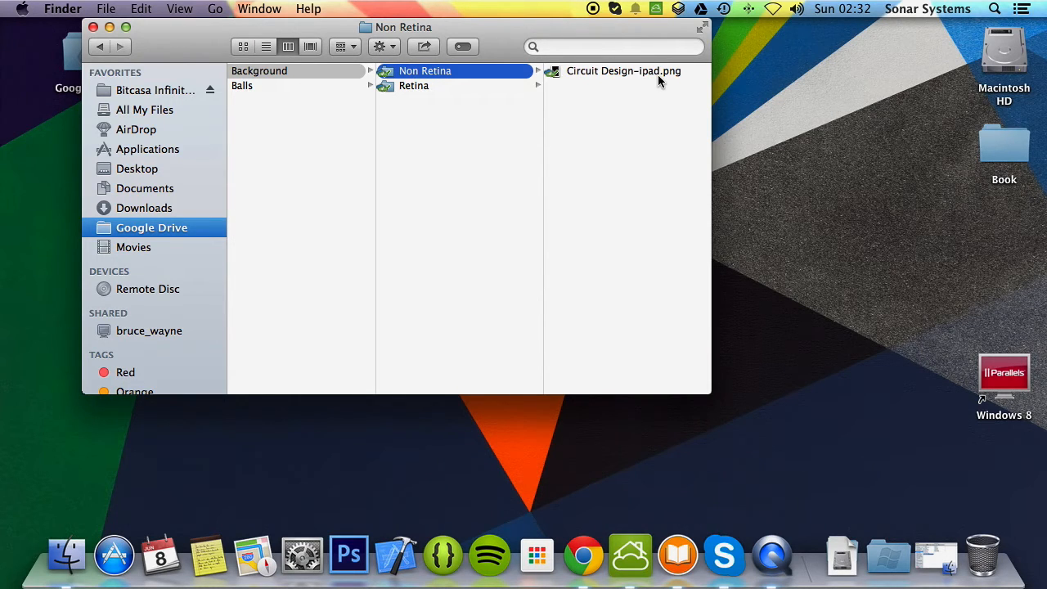
pyautogui.click(629, 70)
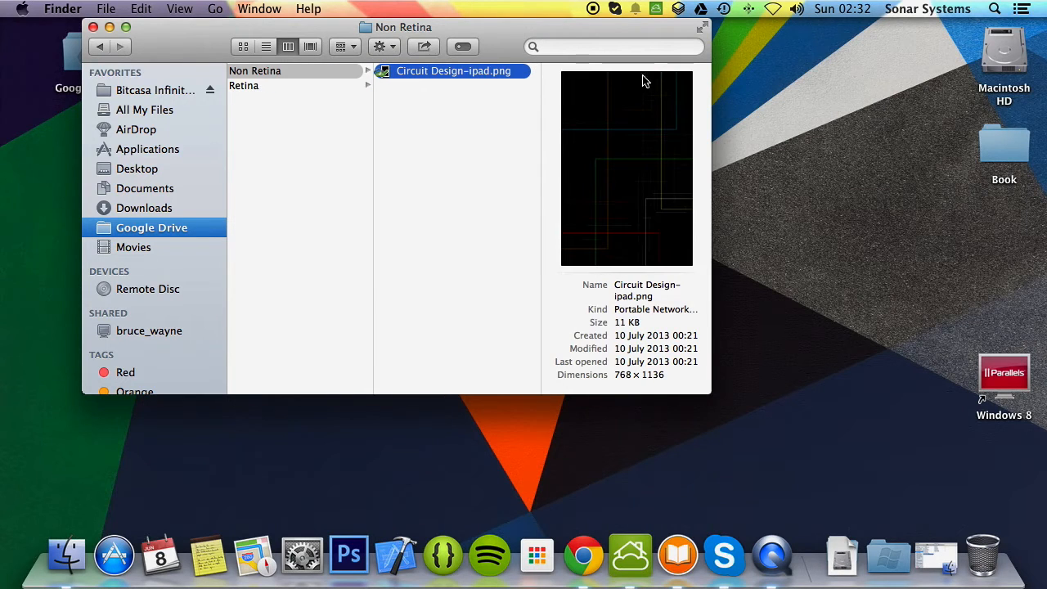
pyautogui.moveTo(249, 90)
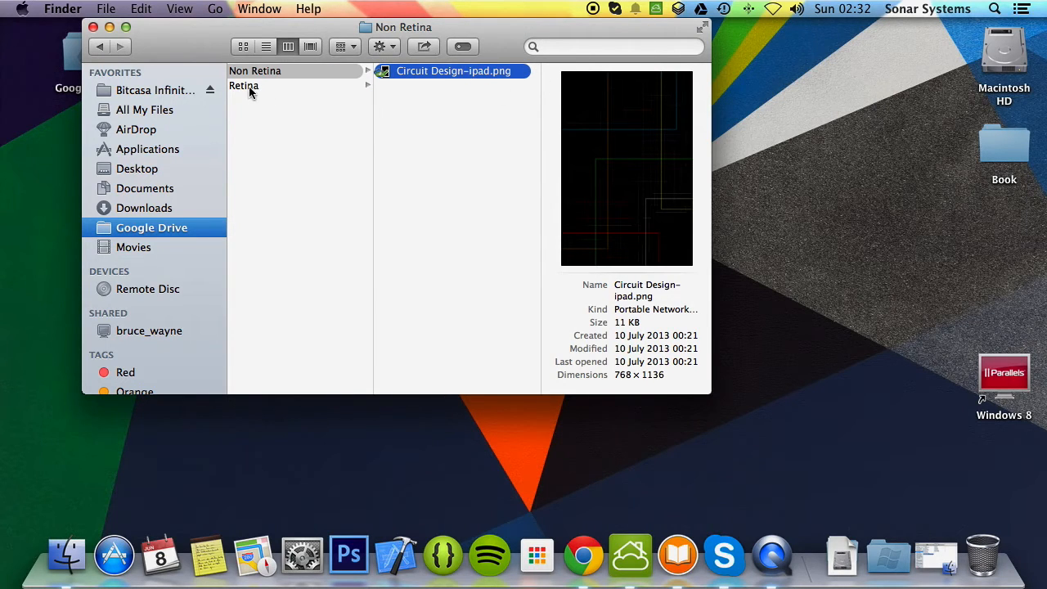
pyautogui.click(262, 85)
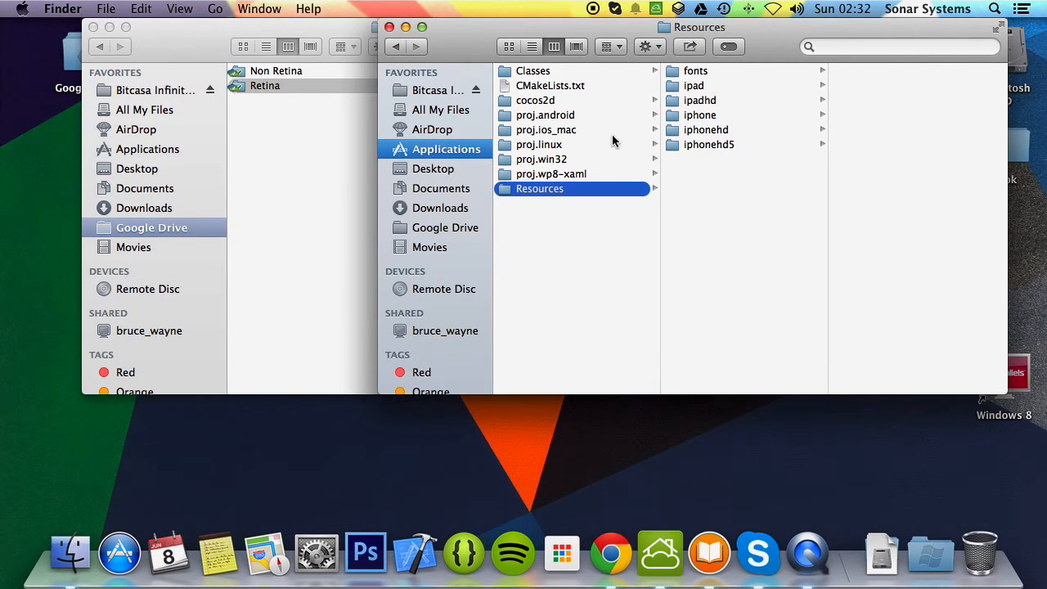
pyautogui.moveTo(710, 130)
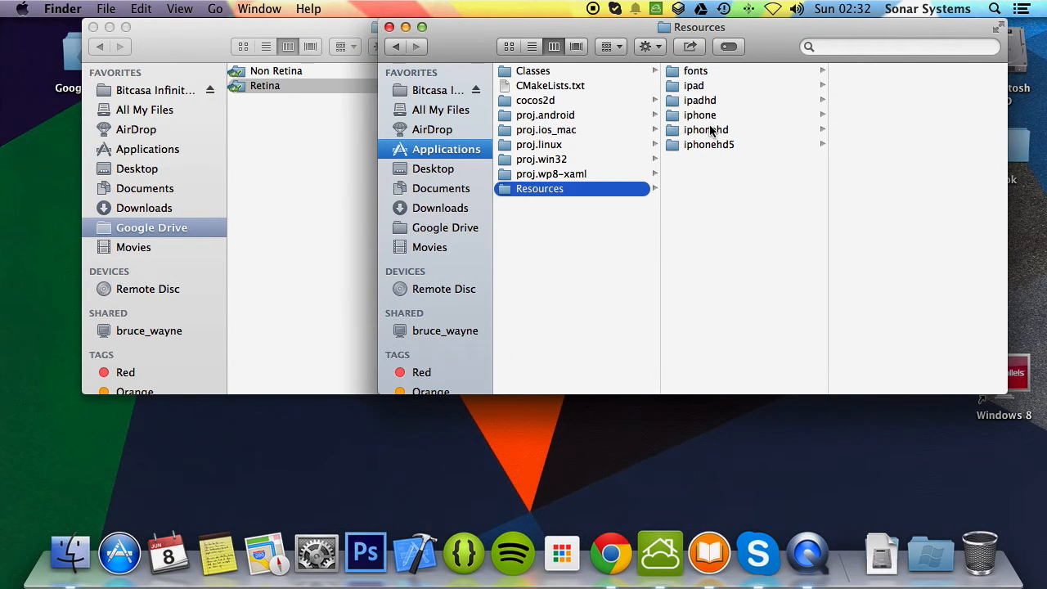
pyautogui.moveTo(694, 117)
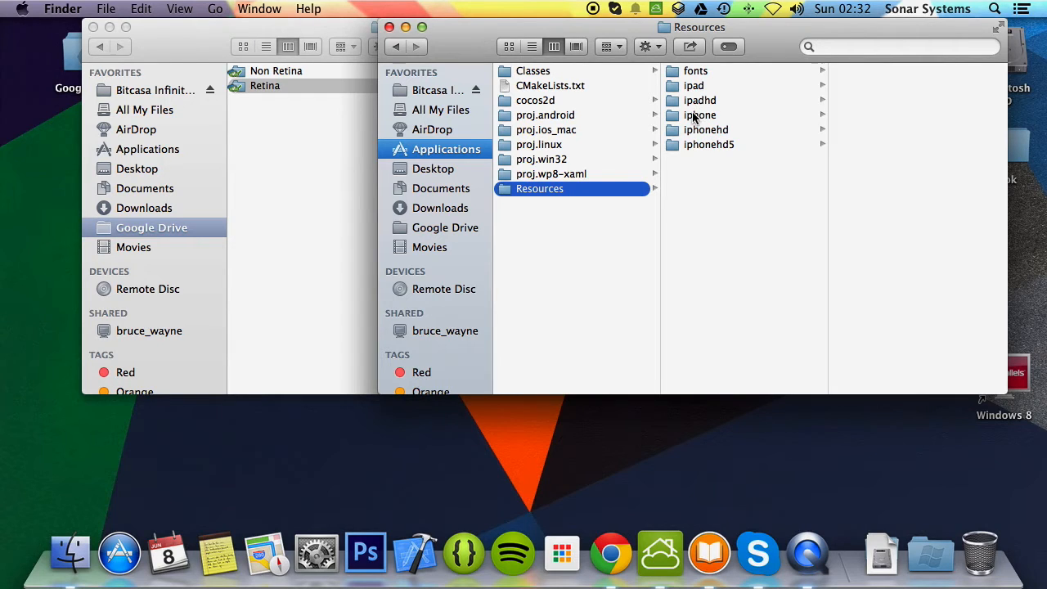
# Open a device-specific folder, such as ipadhd, in the new Resources folder.
pyautogui.click(697, 100)
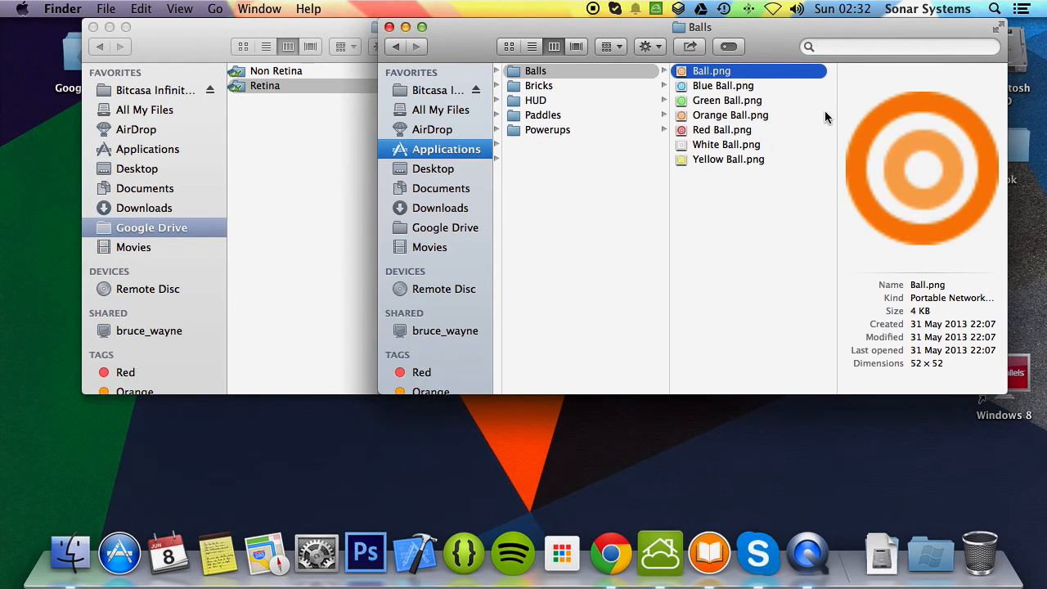
# Browse Bricks, HUD and Paddles, preview Paddle Regular and Small, then preview Power Up (Multi Ball).png.
pyautogui.click(538, 85)
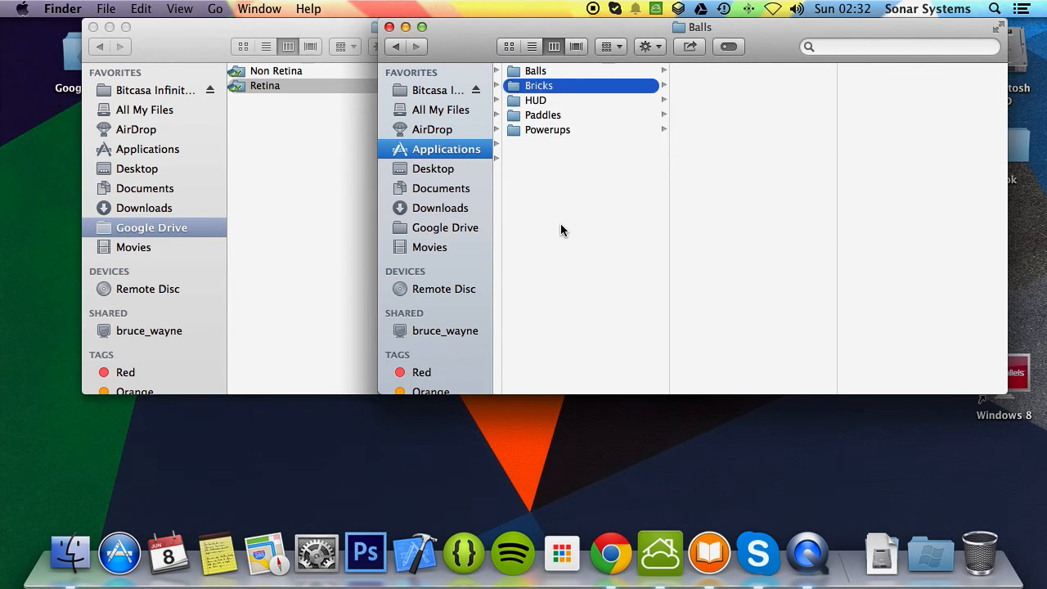
pyautogui.doubleClick(538, 85)
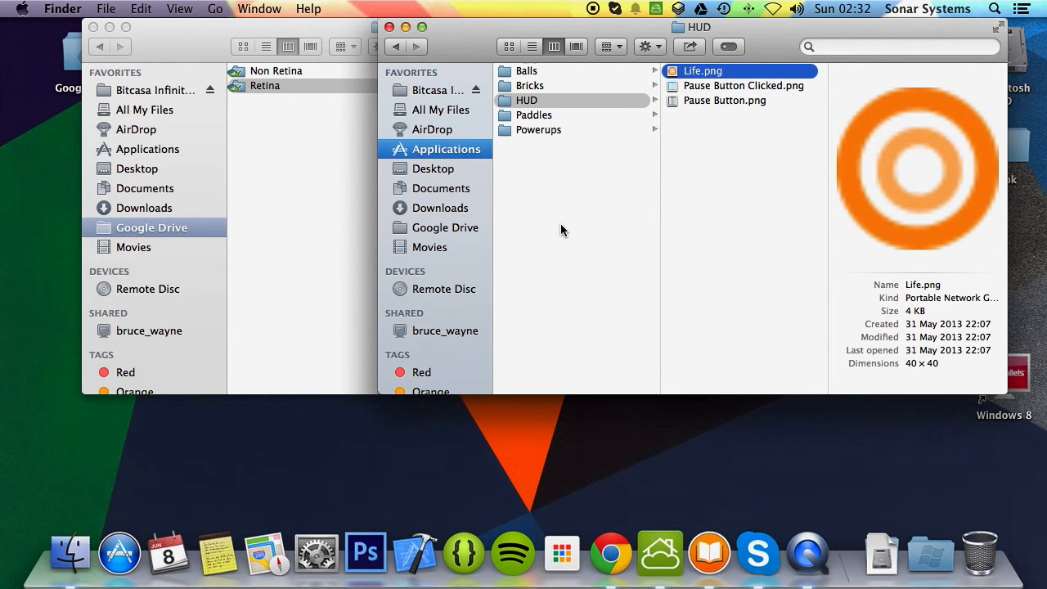
pyautogui.click(534, 114)
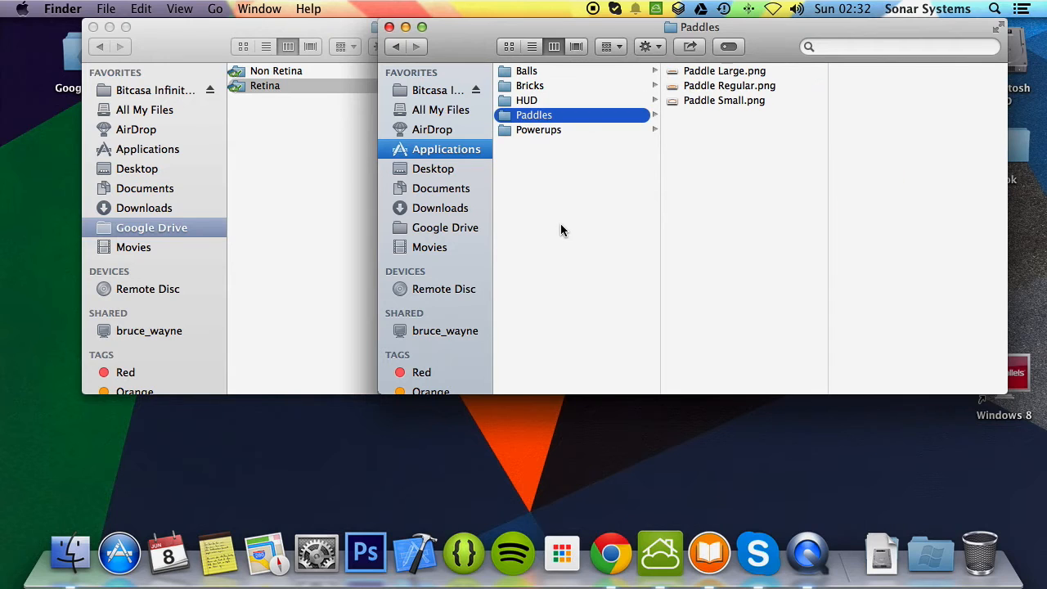
pyautogui.click(729, 85)
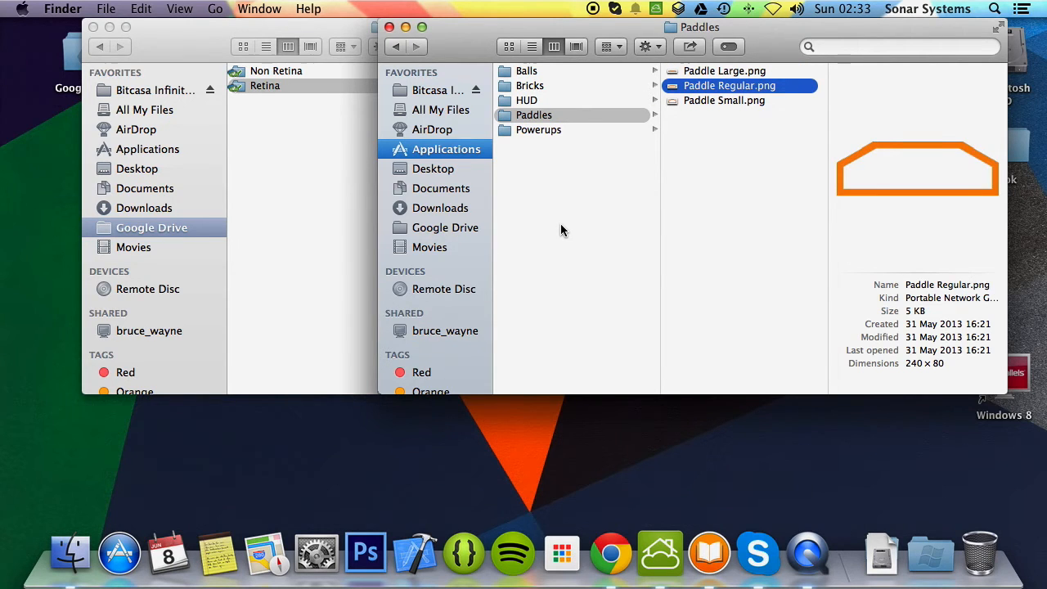
pyautogui.click(724, 100)
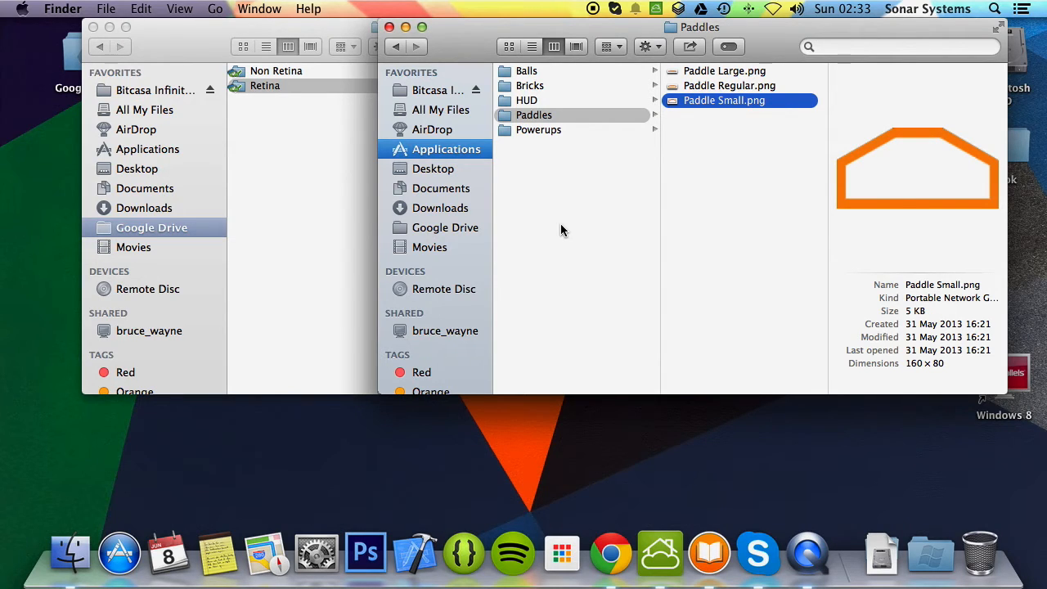
pyautogui.click(539, 130)
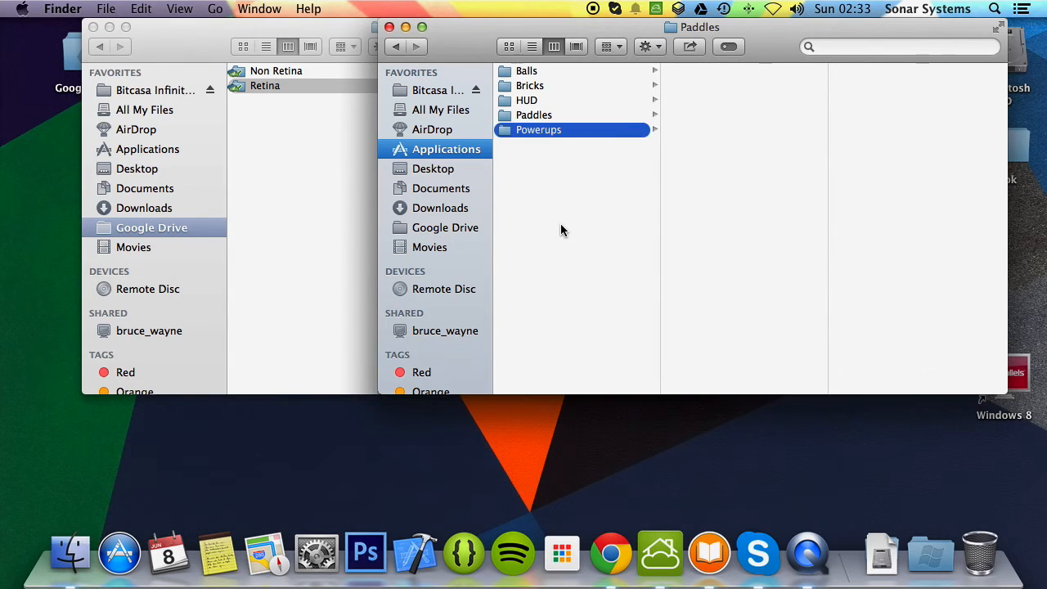
pyautogui.click(537, 129)
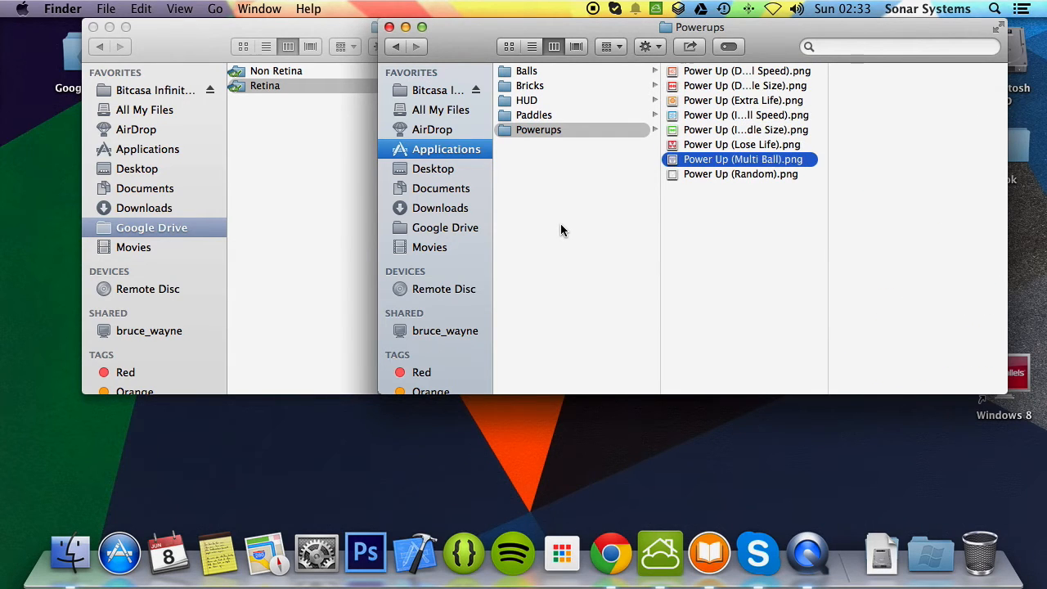